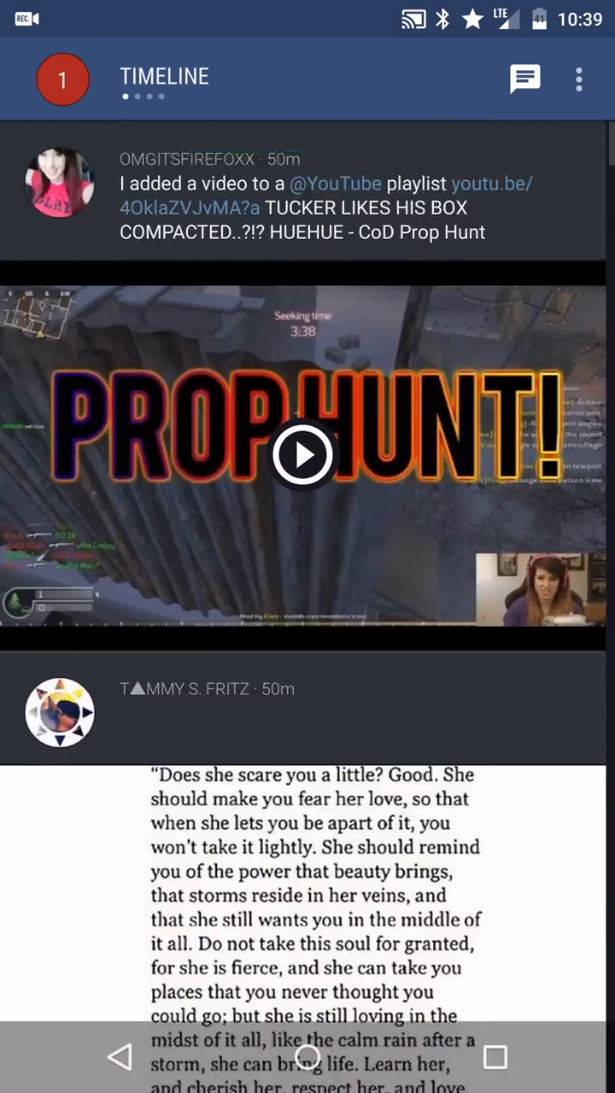
# Scroll the timeline back up toward the Falcon for Android feedback tweet
pyautogui.scroll(-3)
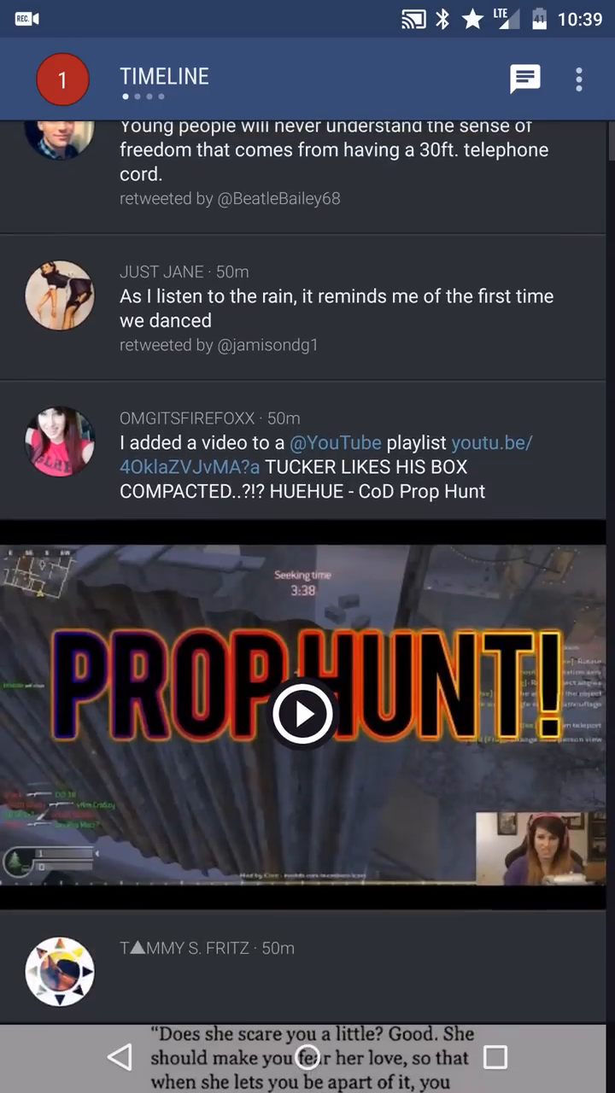
pyautogui.scroll(-3)
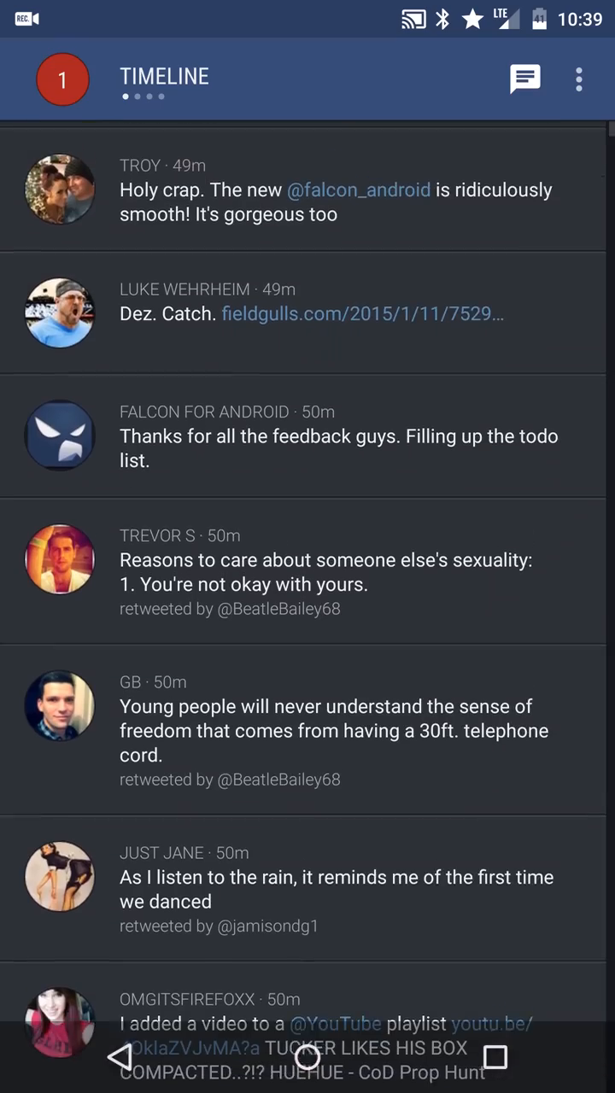
pyautogui.scroll(-3)
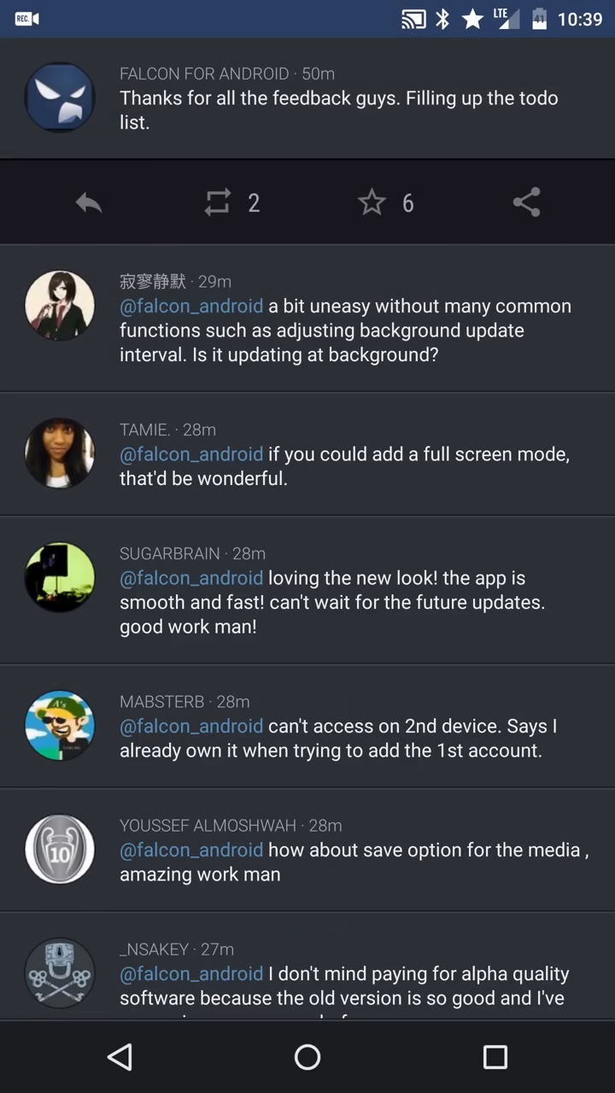
# Open the Falcon for Android feedback tweet and look through its user replies
pyautogui.scroll(-3)
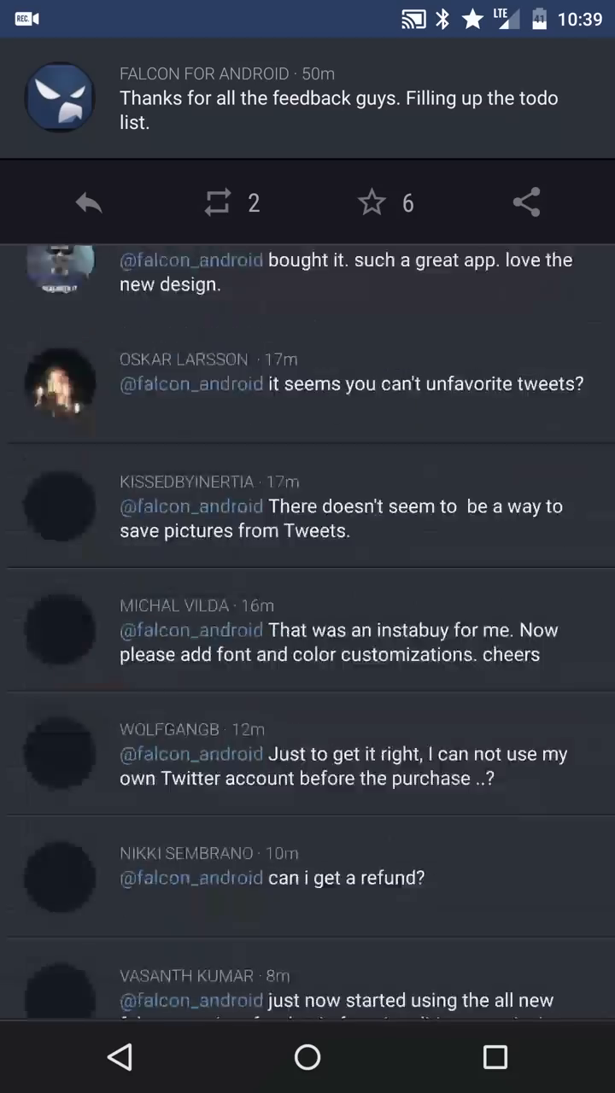
pyautogui.scroll(-3)
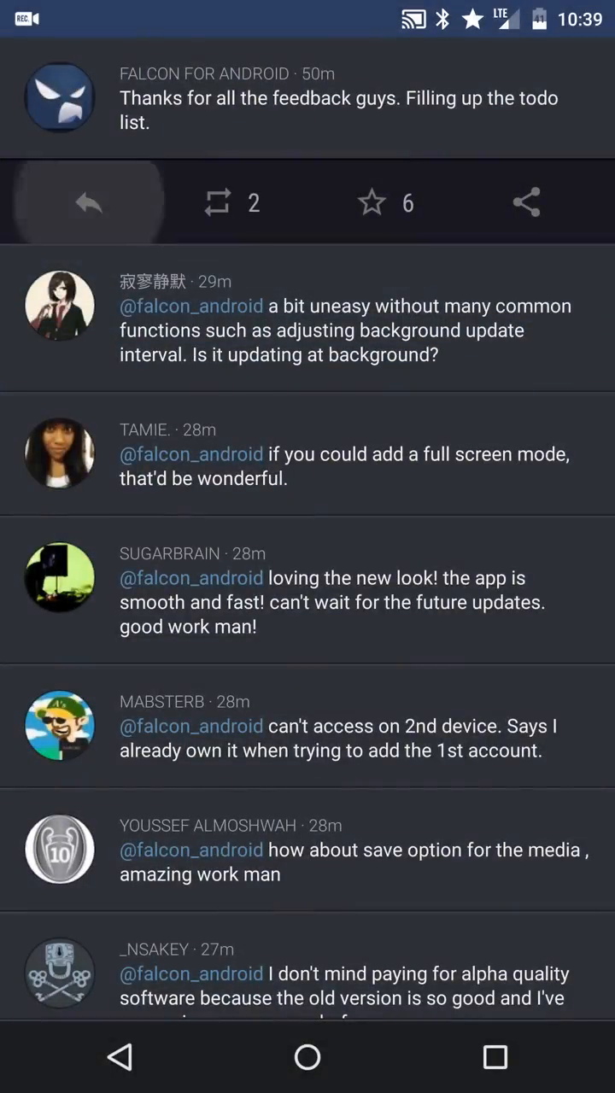
pyautogui.click(89, 201)
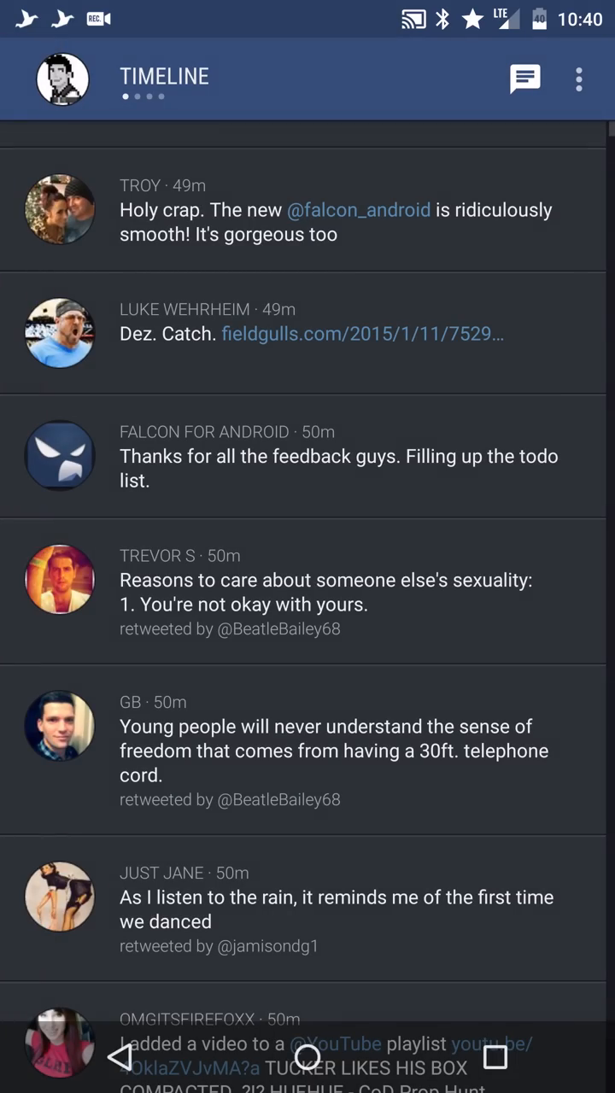
# Scroll down past the image tweets to Steven's text-message screenshot tweet
pyautogui.scroll(-3)
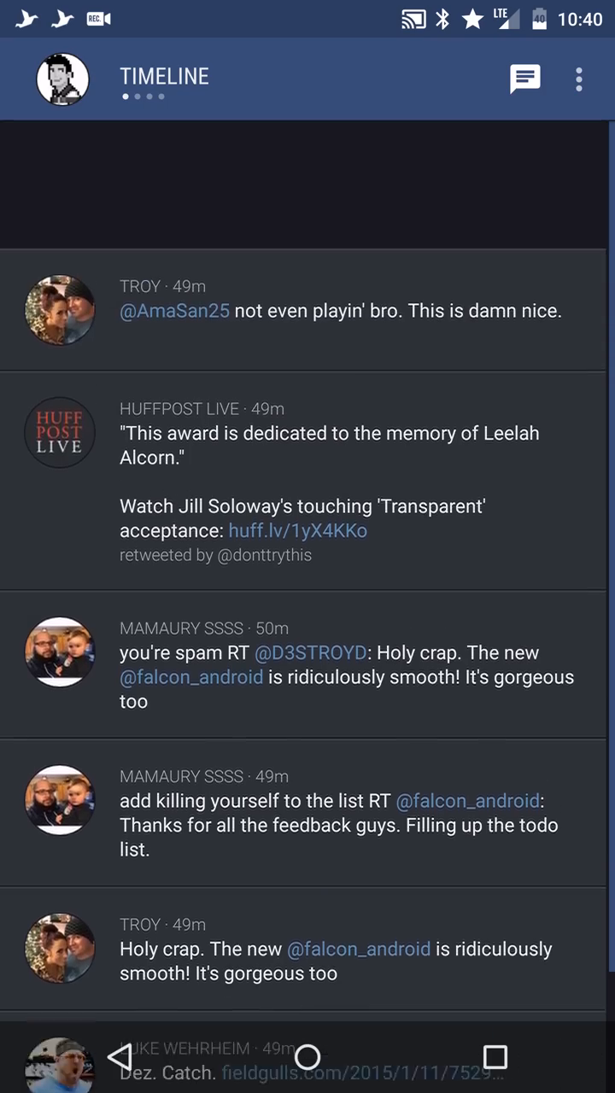
pyautogui.scroll(-3)
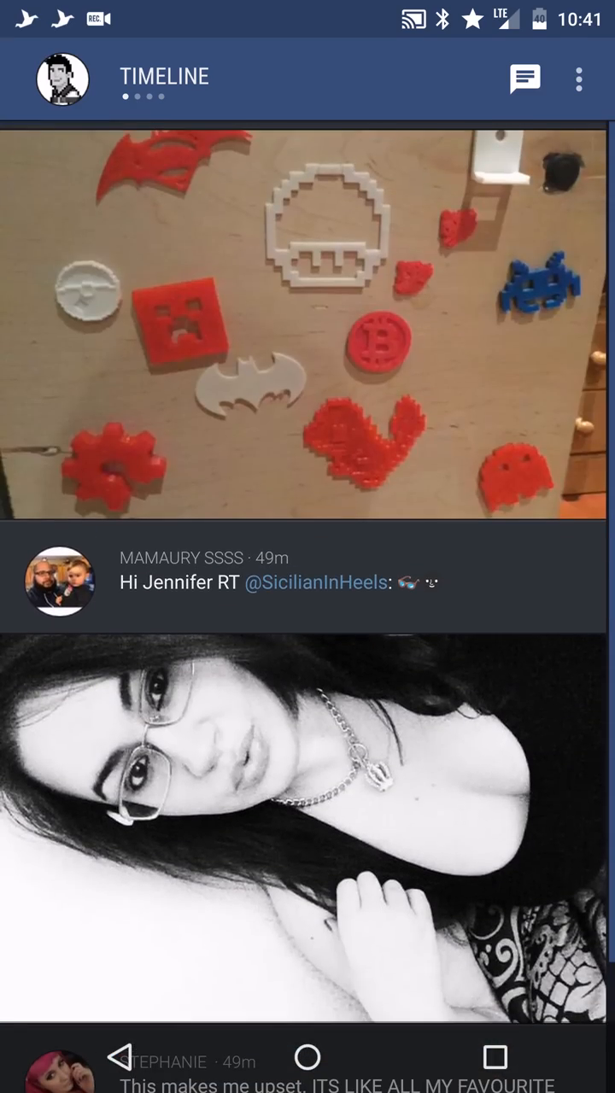
pyautogui.scroll(-3)
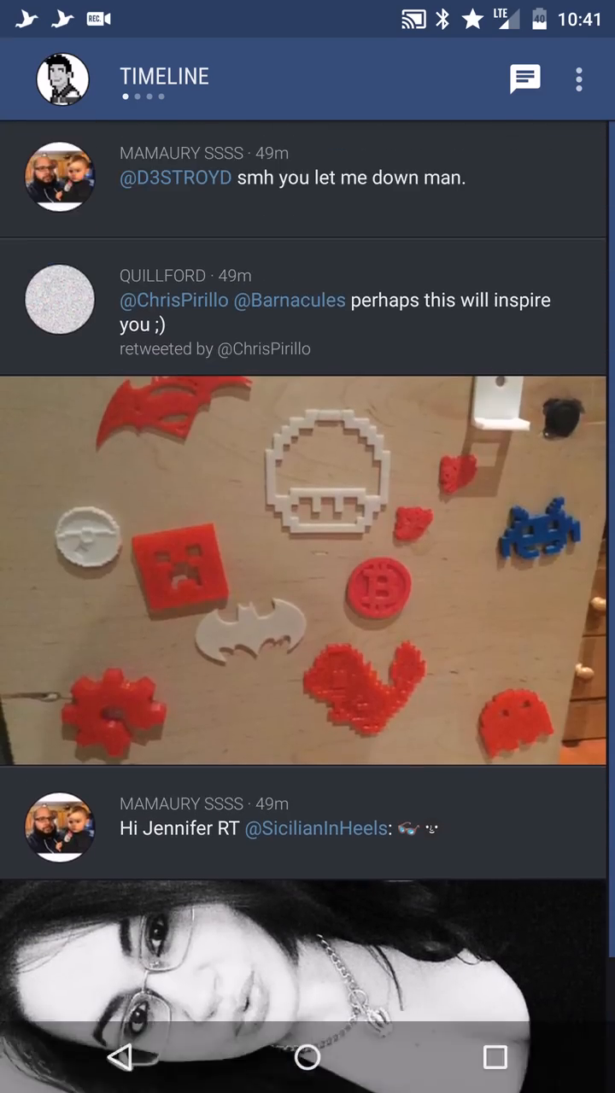
pyautogui.scroll(-3)
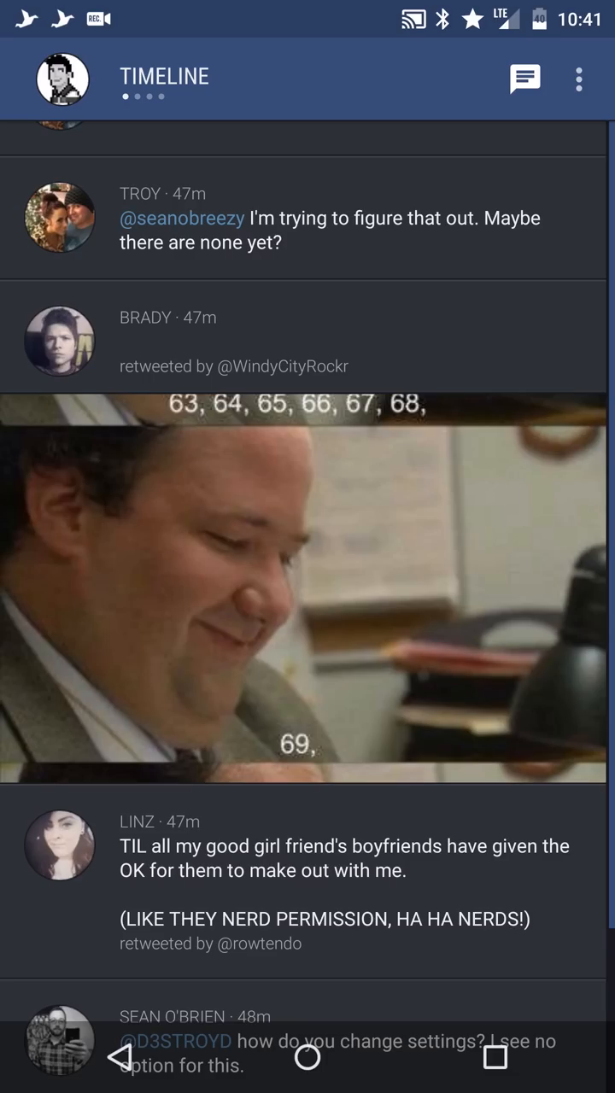
pyautogui.scroll(-3)
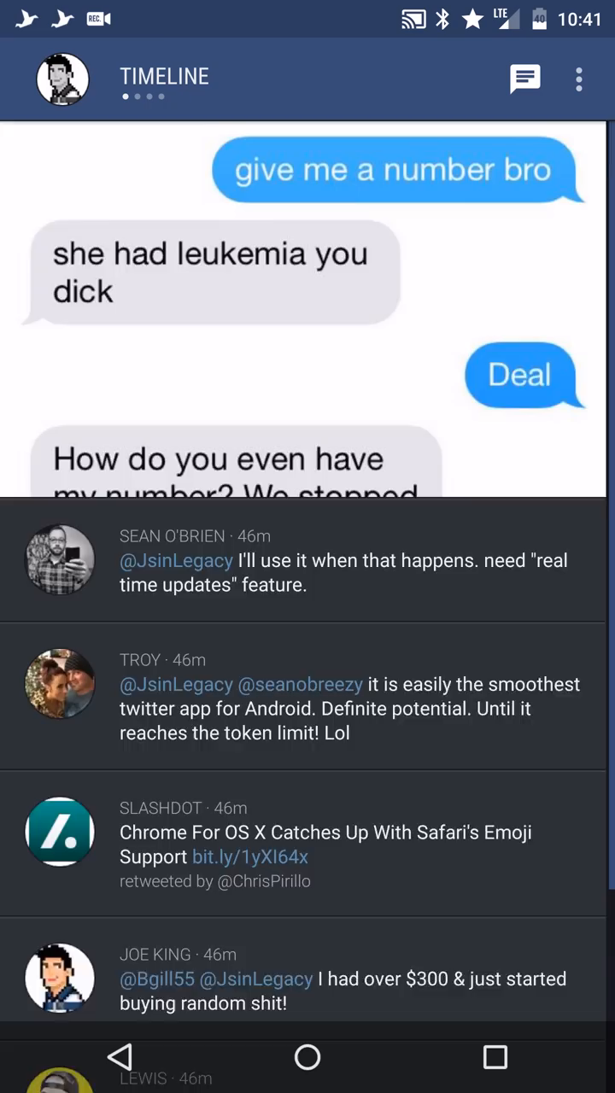
pyautogui.scroll(-3)
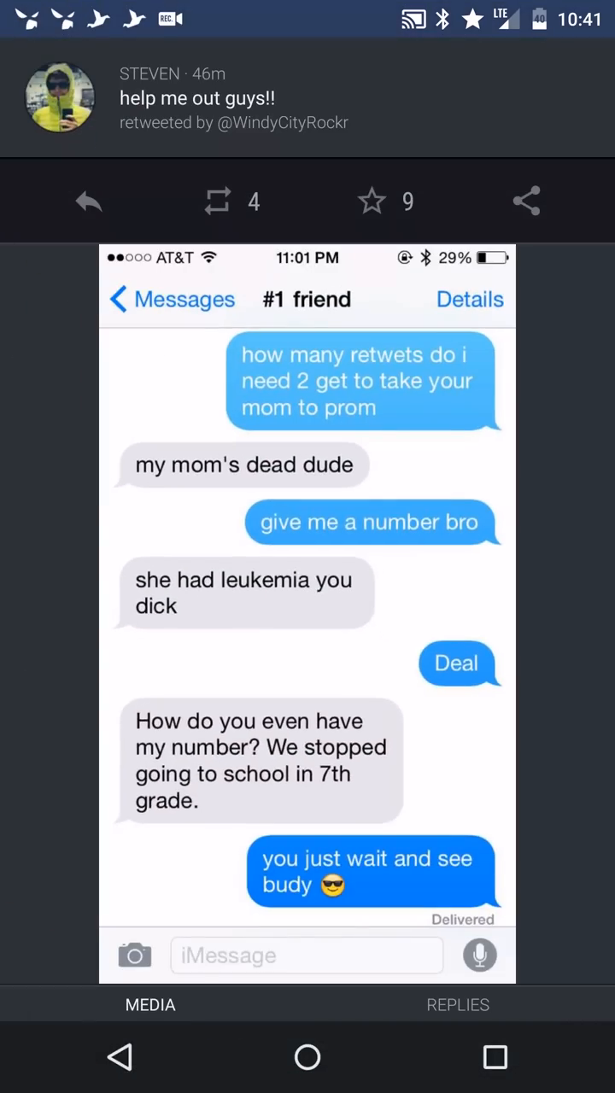
# View the replies tab of Steven's 'help me out guys!!' tweet, which has none
pyautogui.click(457, 1005)
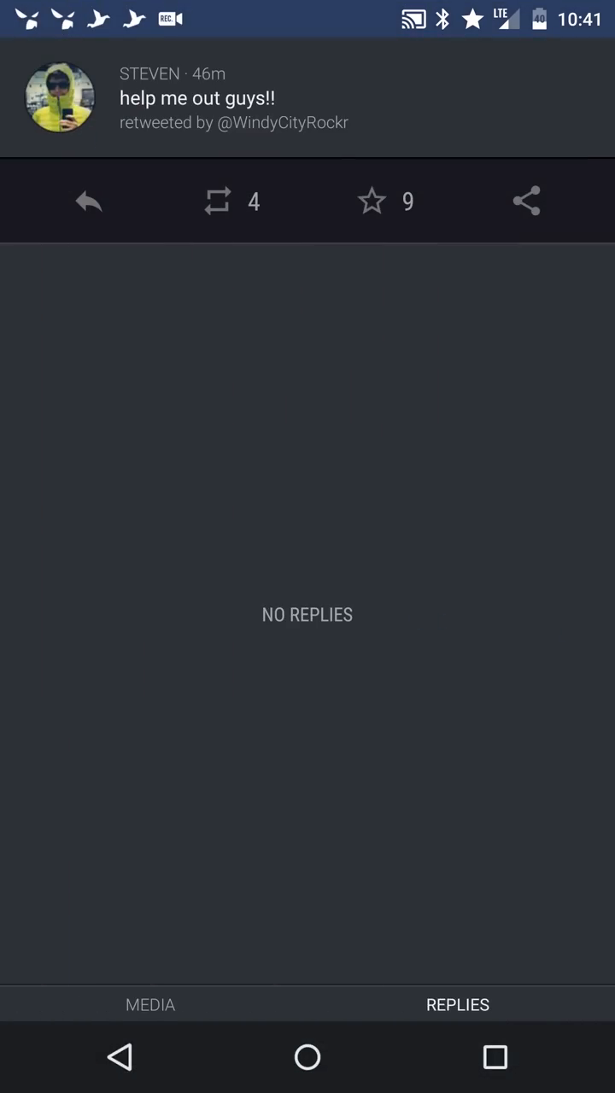
pyautogui.click(150, 1004)
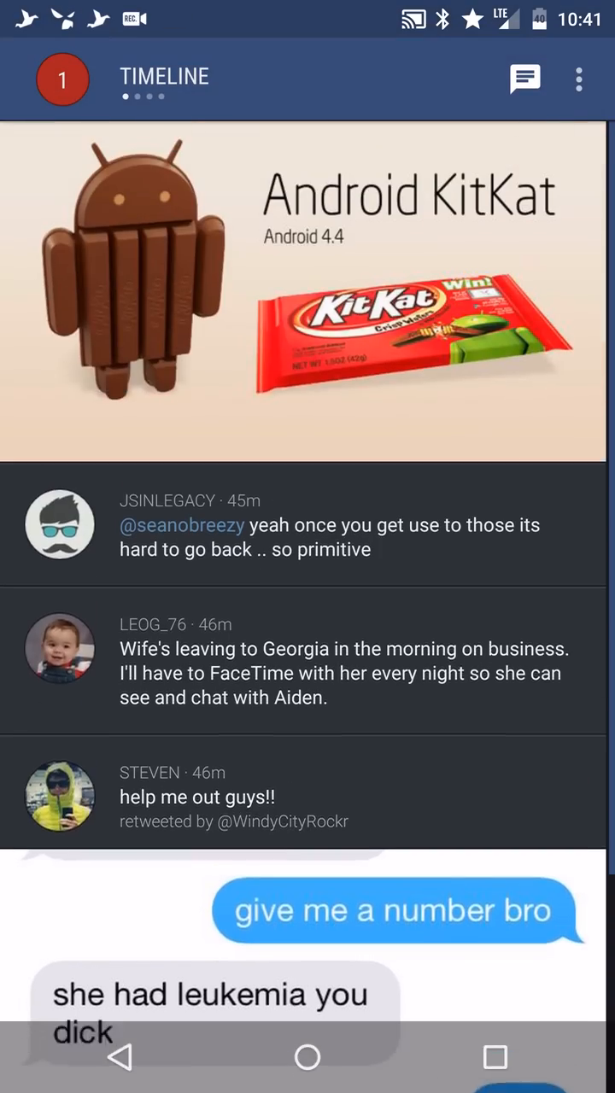
# Scroll the timeline past the Android KitKat image tweets to the unphotoshopped-leak retweet
pyautogui.scroll(-3)
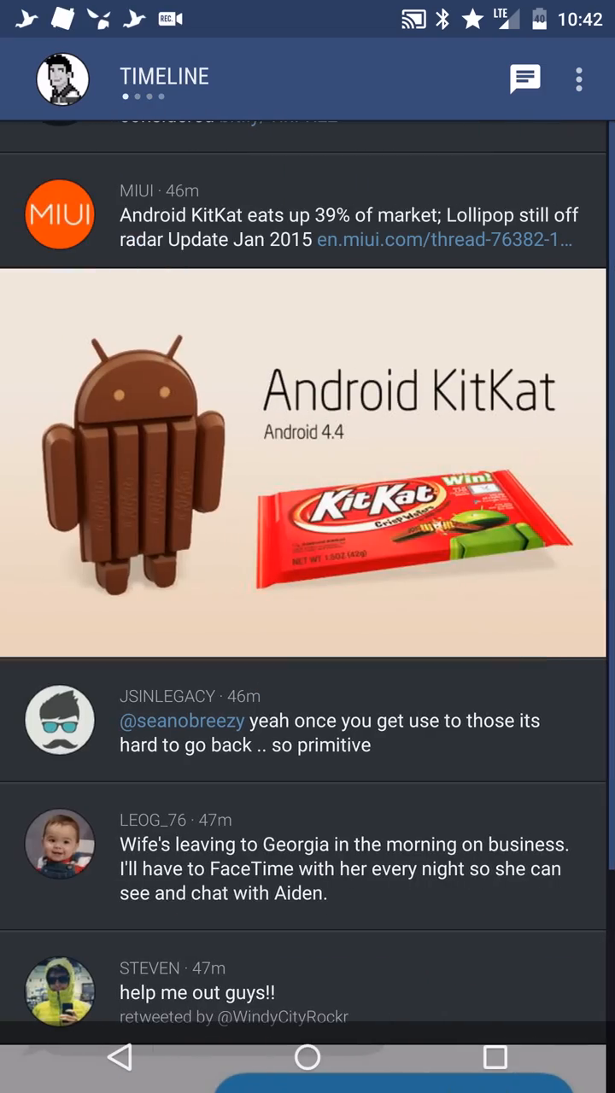
pyautogui.scroll(-3)
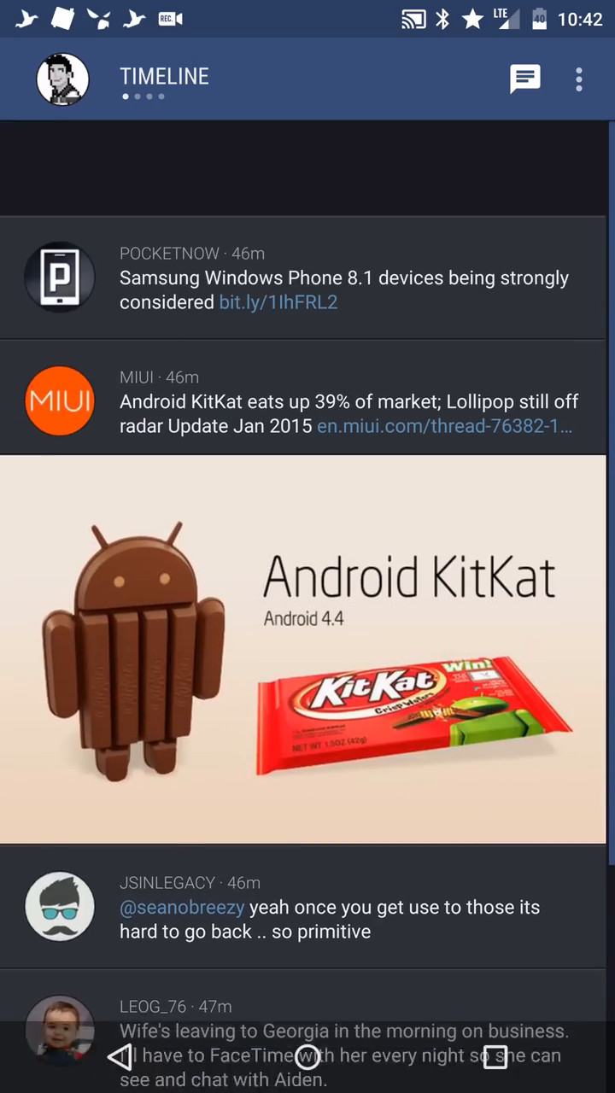
pyautogui.scroll(-3)
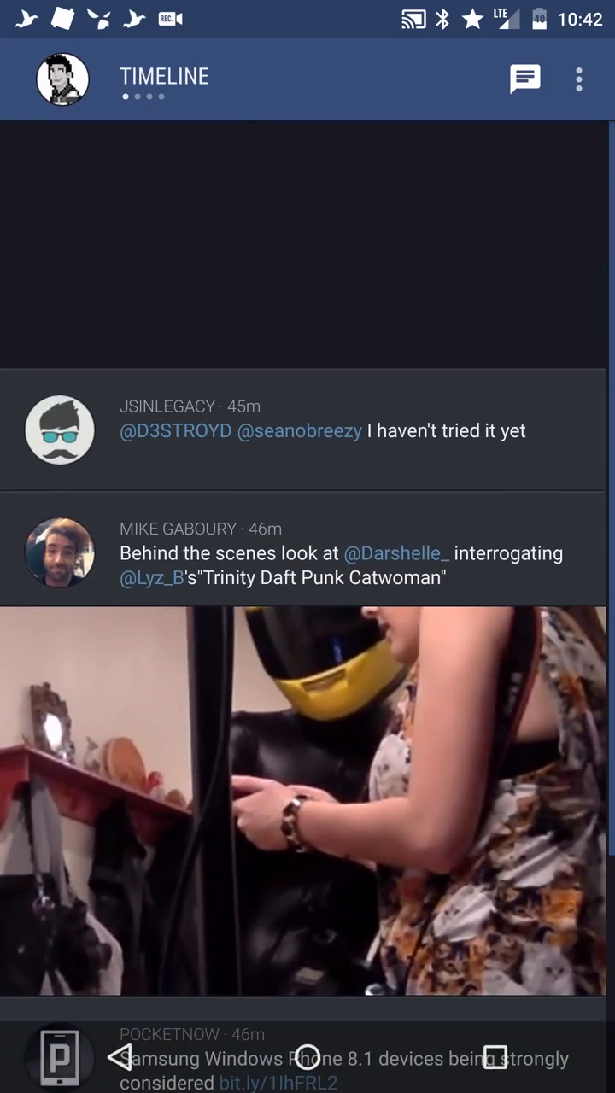
pyautogui.scroll(-3)
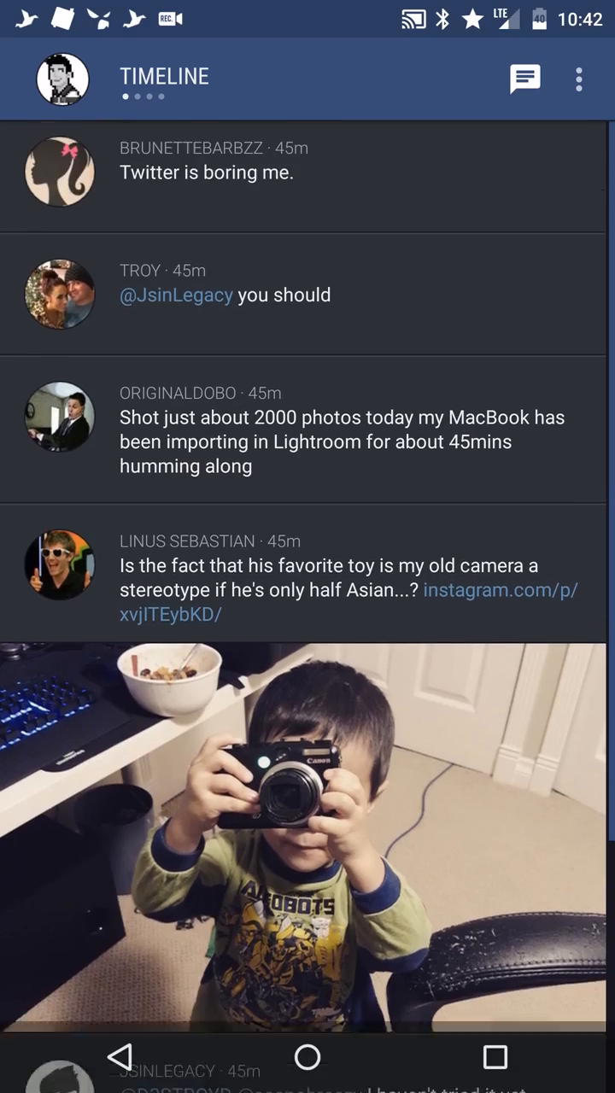
pyautogui.scroll(-3)
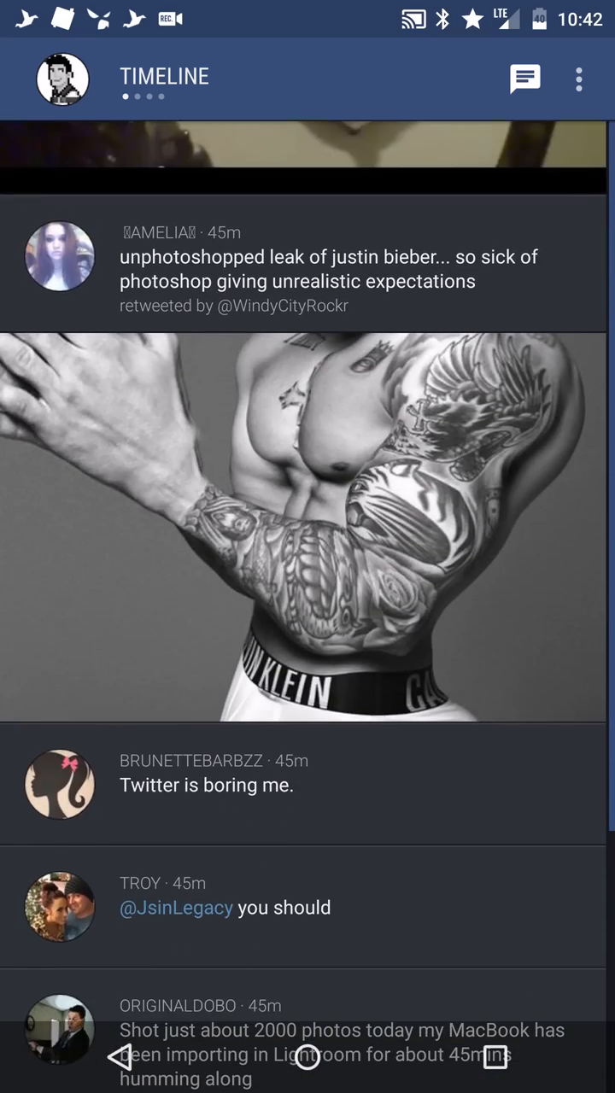
# Add the Gaming free demo list column and scroll its Kotaku and Polygon tweets
pyautogui.click(62, 78)
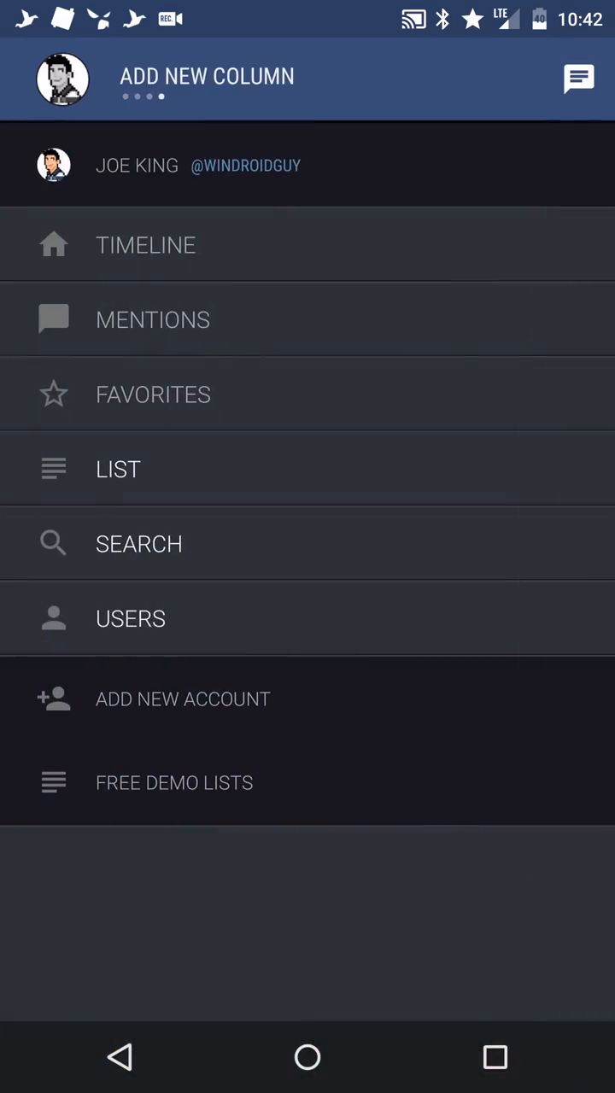
pyautogui.click(173, 782)
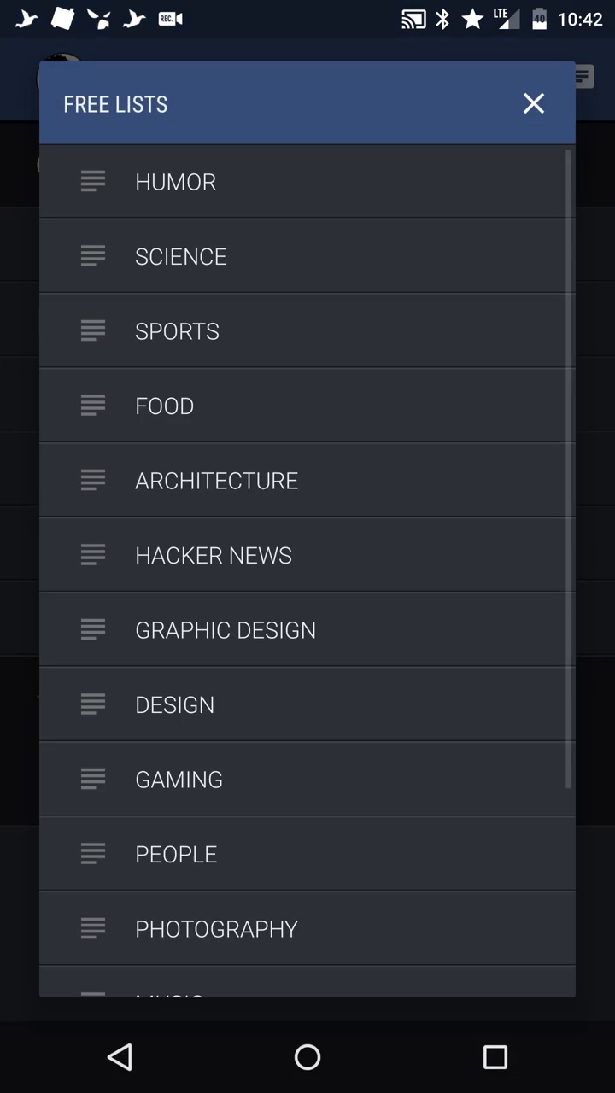
pyautogui.scroll(-3)
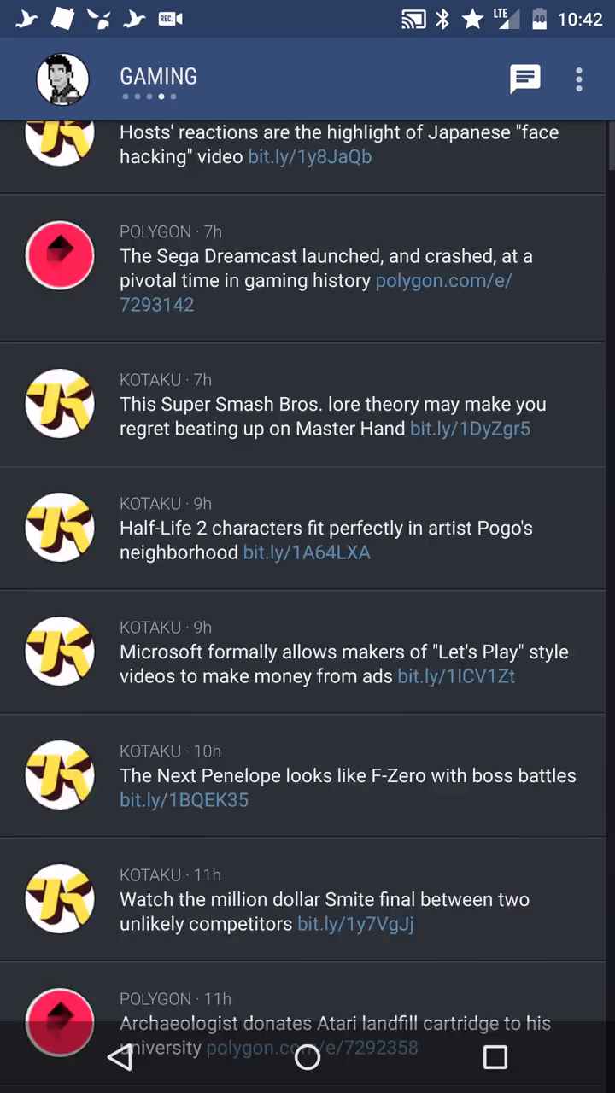
pyautogui.scroll(-3)
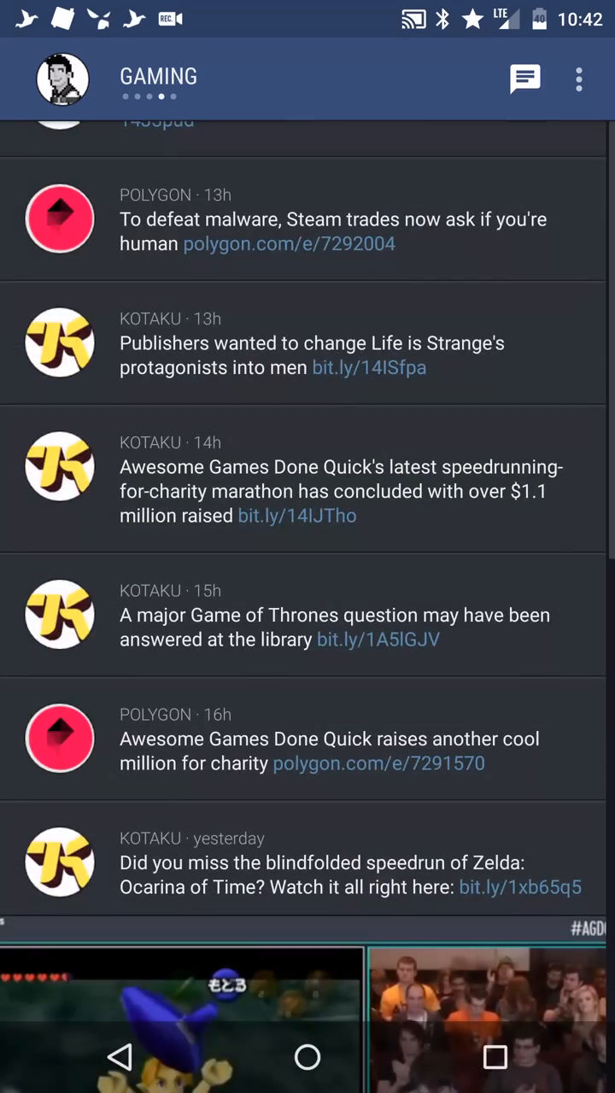